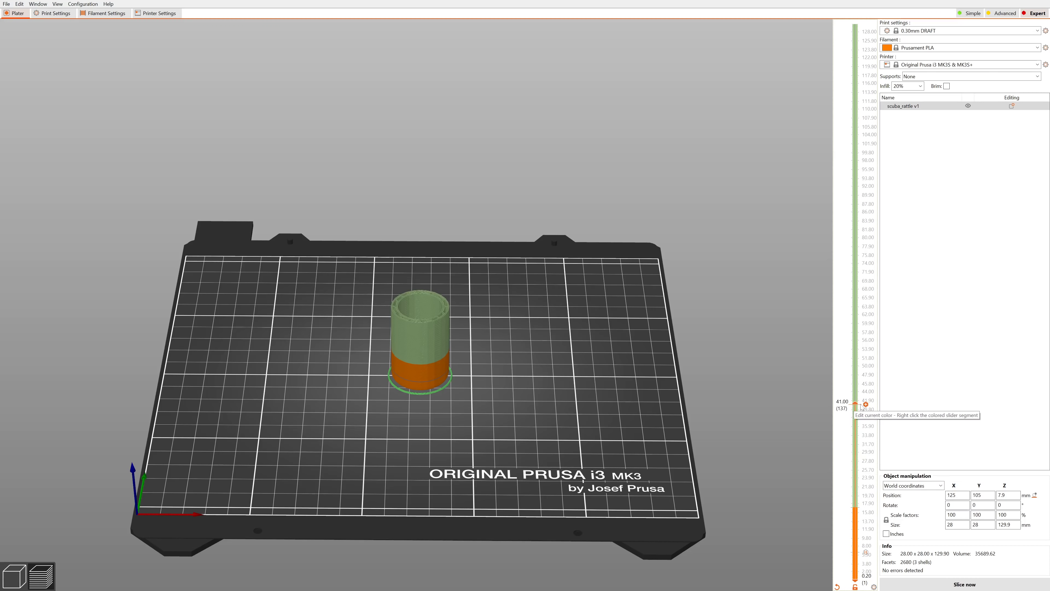
mouse_move(865, 404)
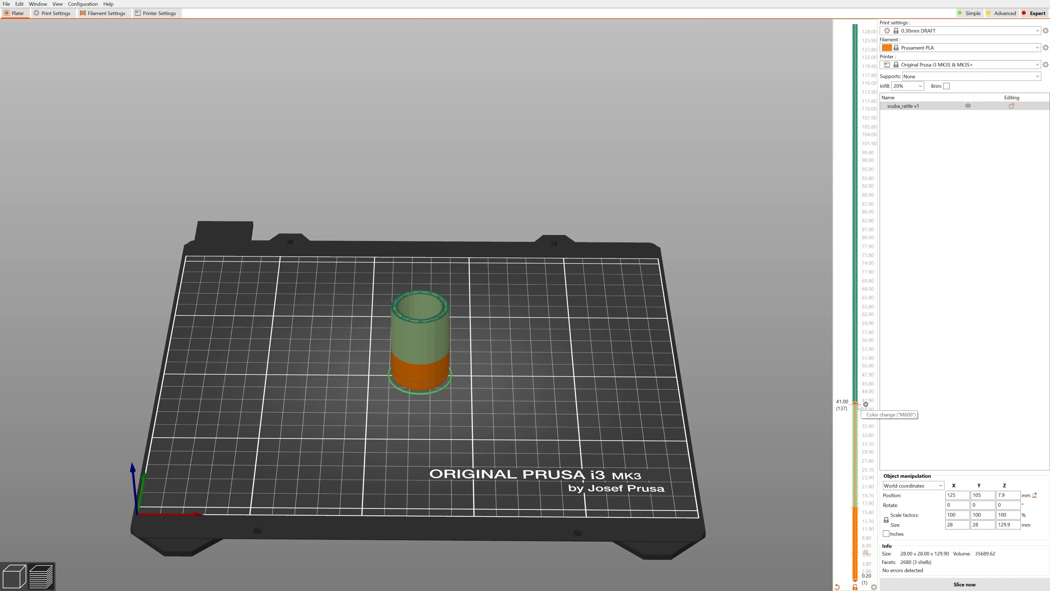
Recolour an existing slider segment of the tube to dark red.
click(856, 401)
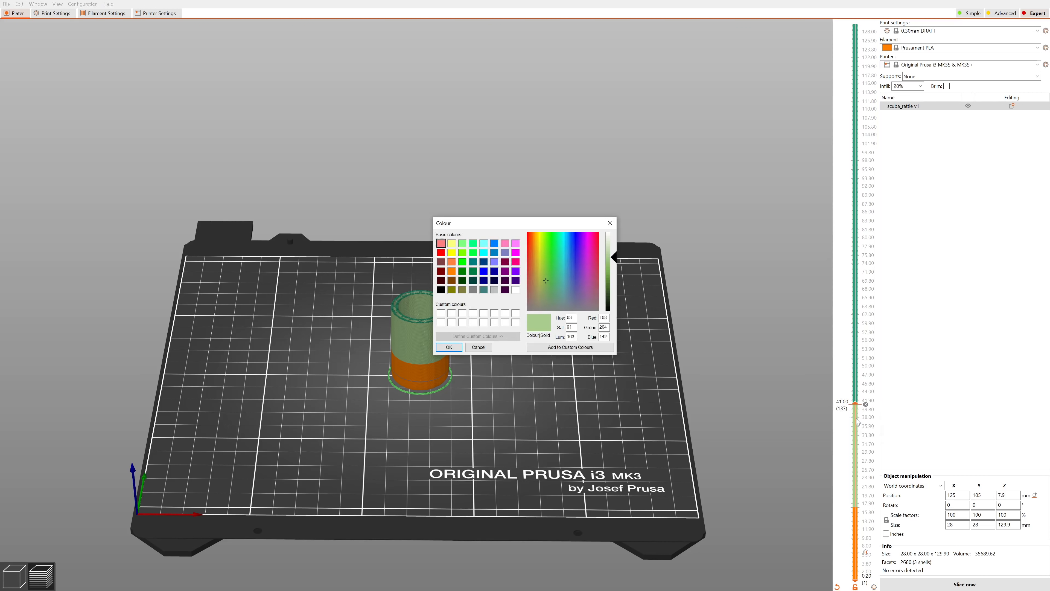
click(439, 271)
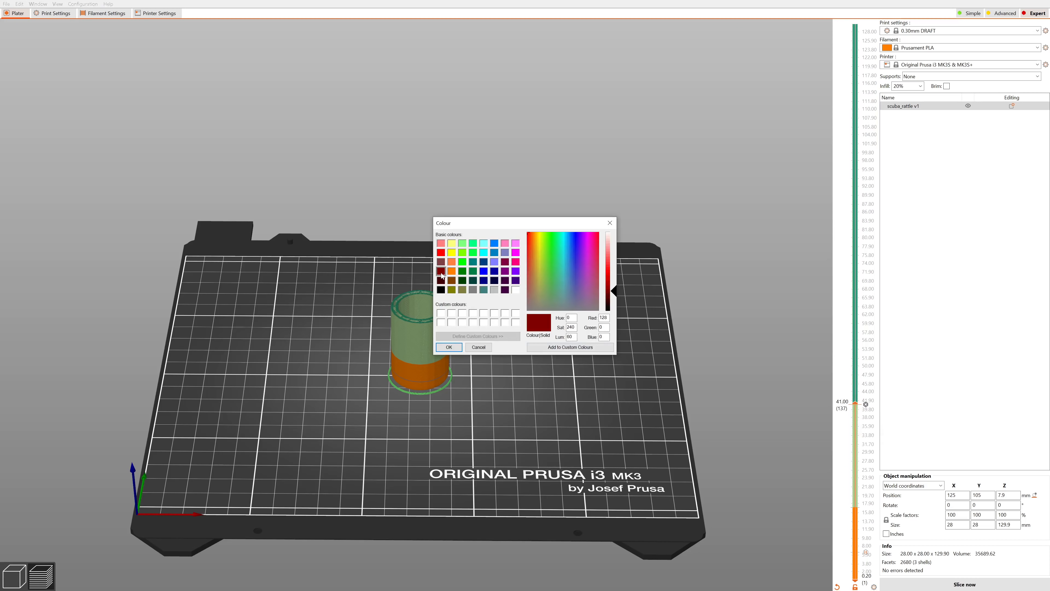
click(448, 346)
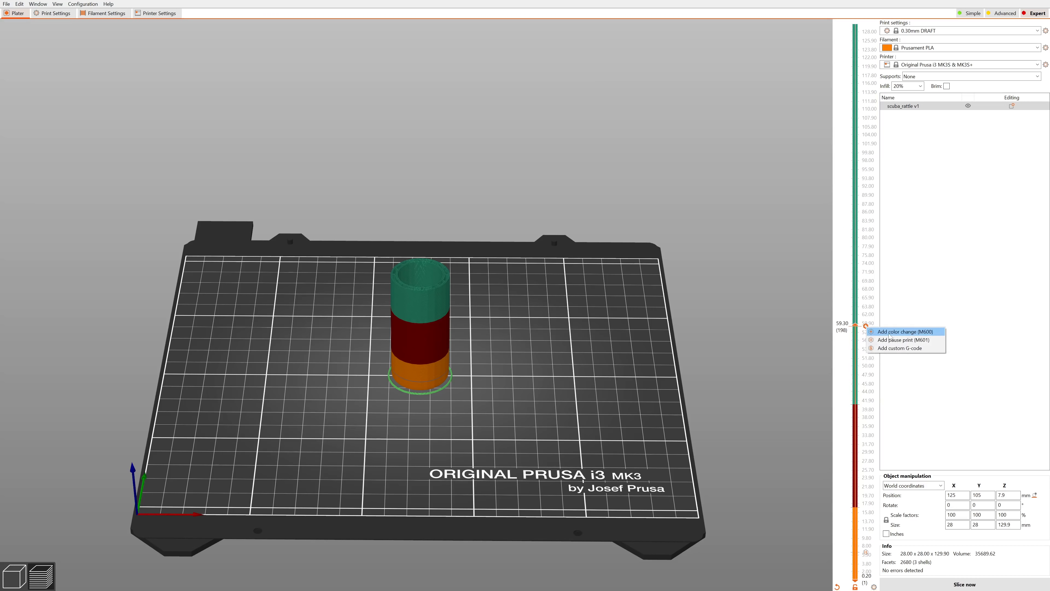
Add an M600 colour change near 59 mm making the top section dark blue.
click(902, 332)
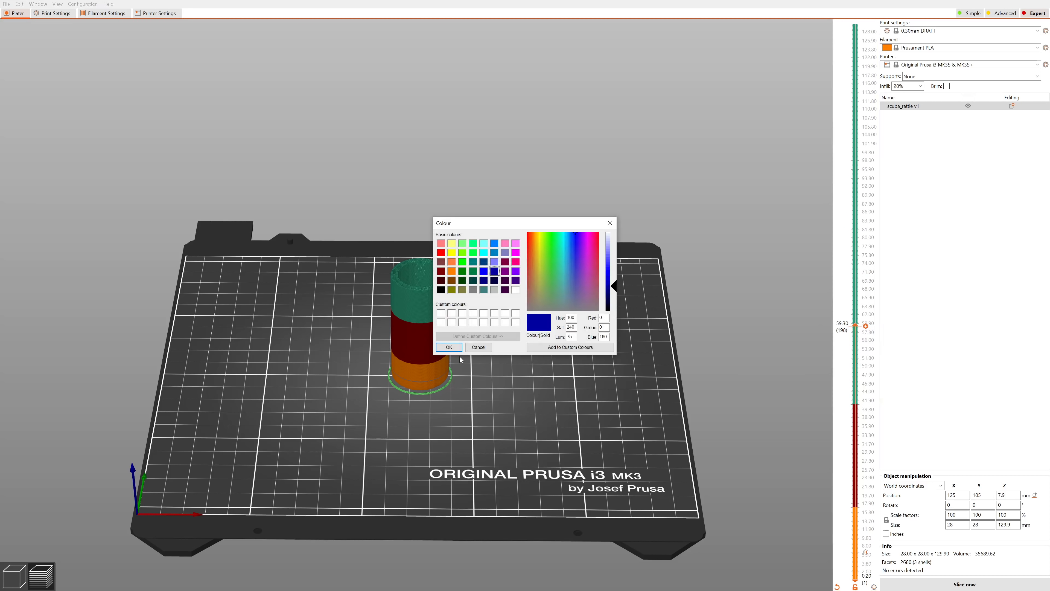
click(448, 347)
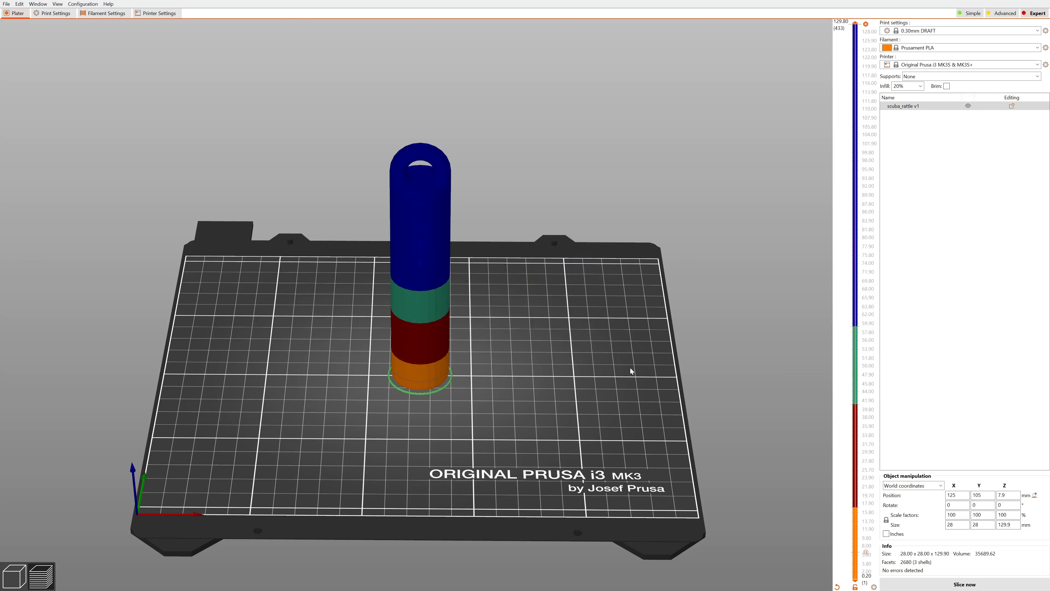
click(963, 584)
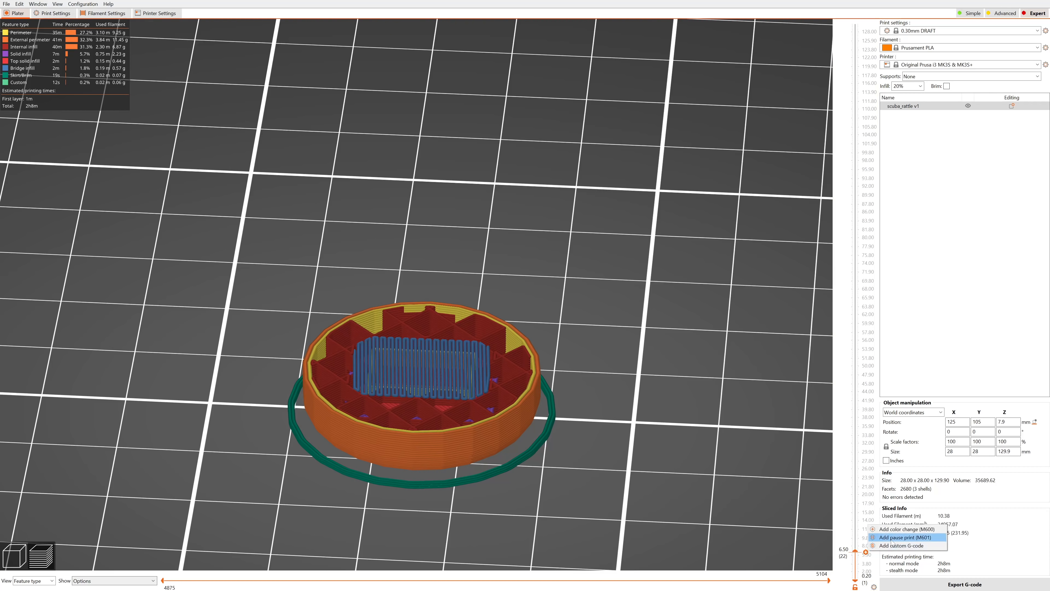
Add an M601 pause at 6.5 mm with the message "Insert the magnet".
click(904, 537)
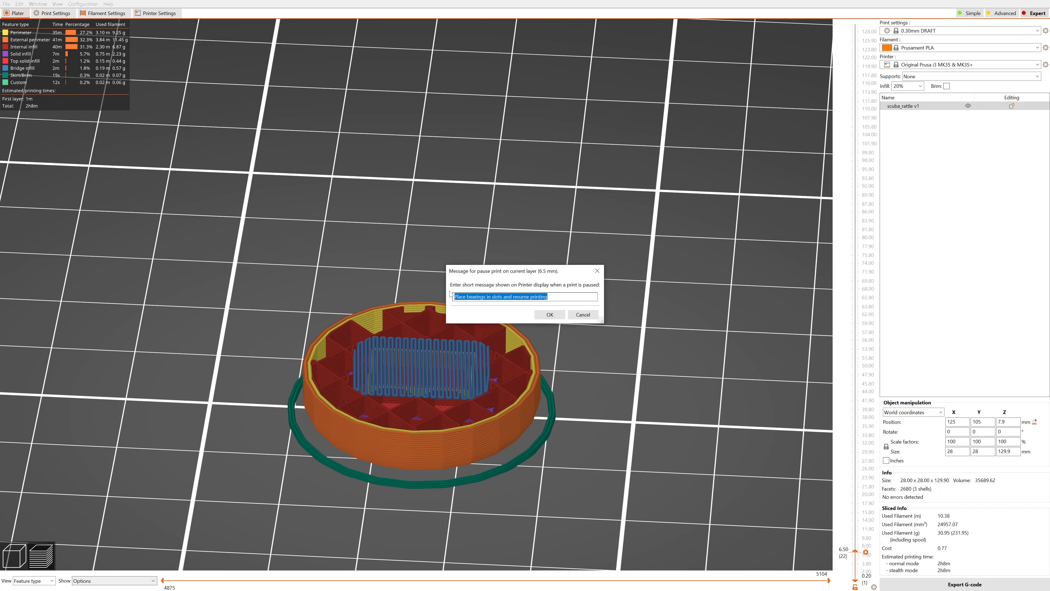
text(Insert the magnet)
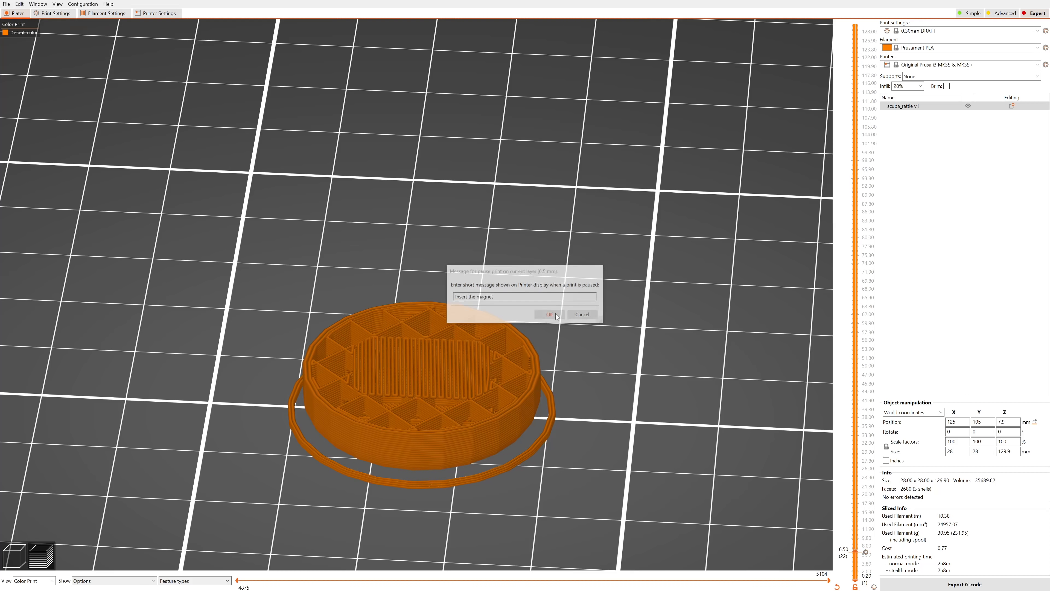
click(548, 314)
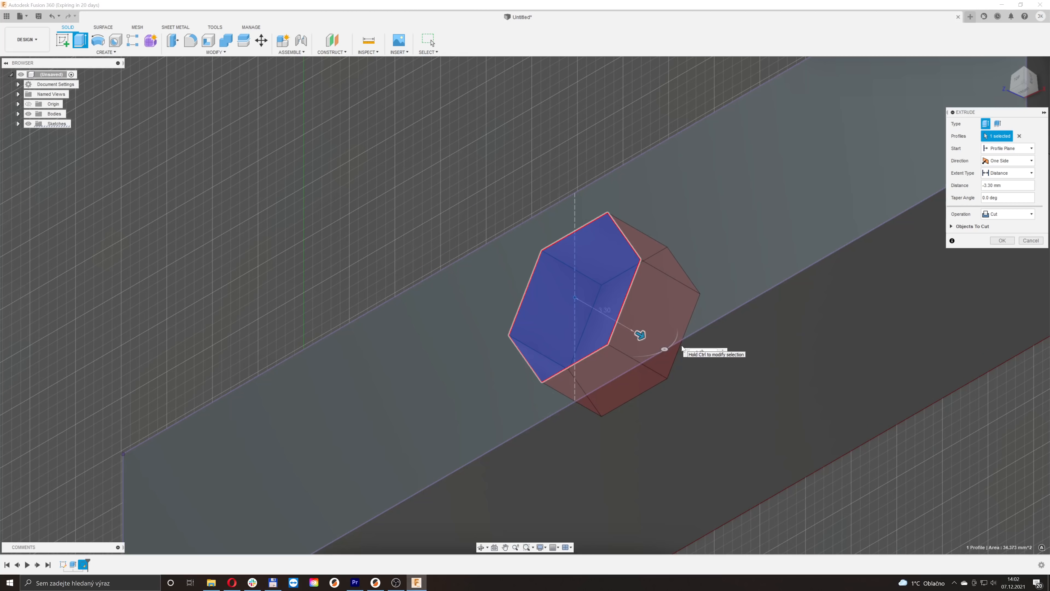
Confirm the Cut extrusion of the hexagon to leave a shallow pocket in the bar.
click(1002, 241)
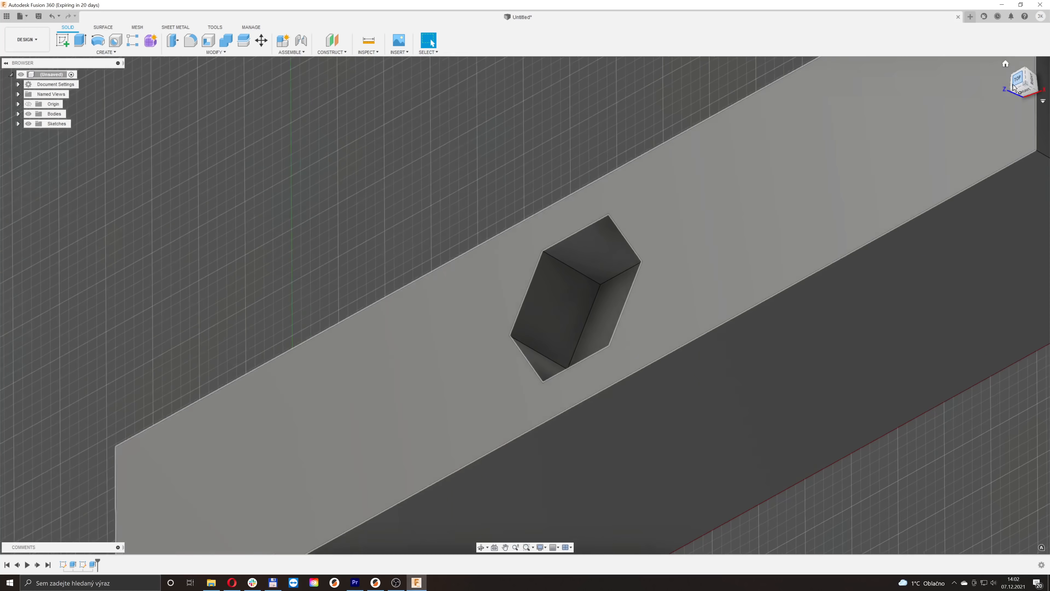